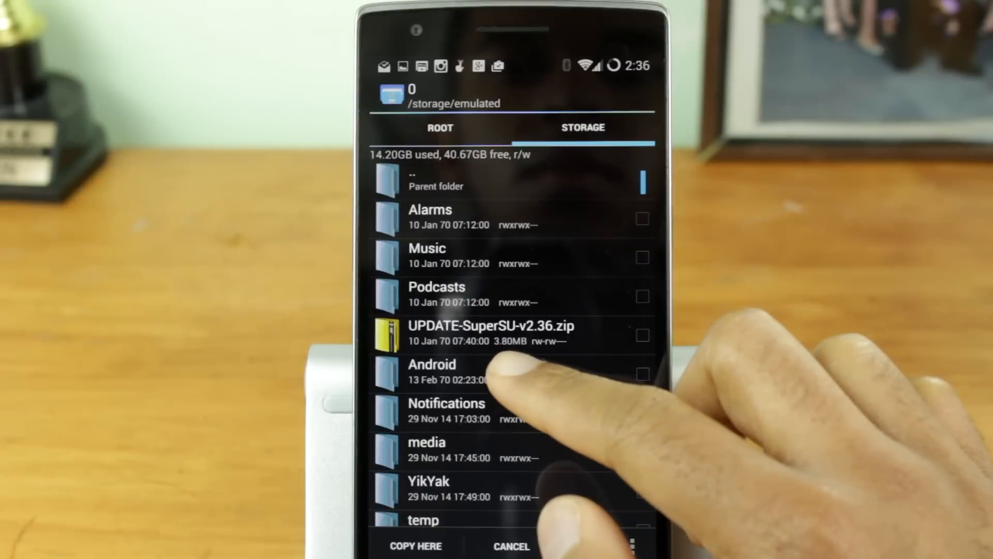
Step: Open the Android folder in internal storage as the destination for the copy
{"action": "left_click", "coordinate": [443, 371]}
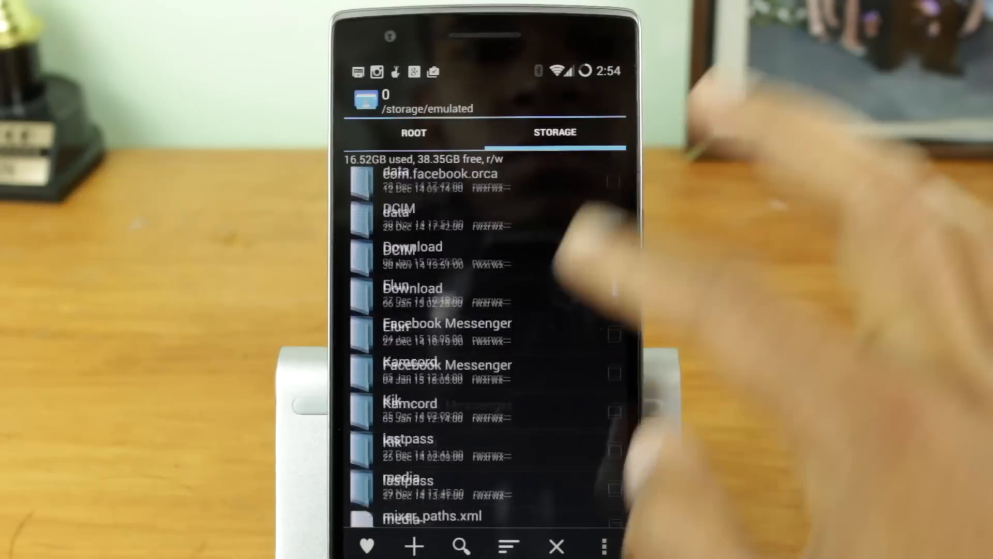
Step: Scroll the torrent folder and launch the Portal .apk for installation
{"action": "scroll", "scroll_direction": "down", "scroll_amount": 3}
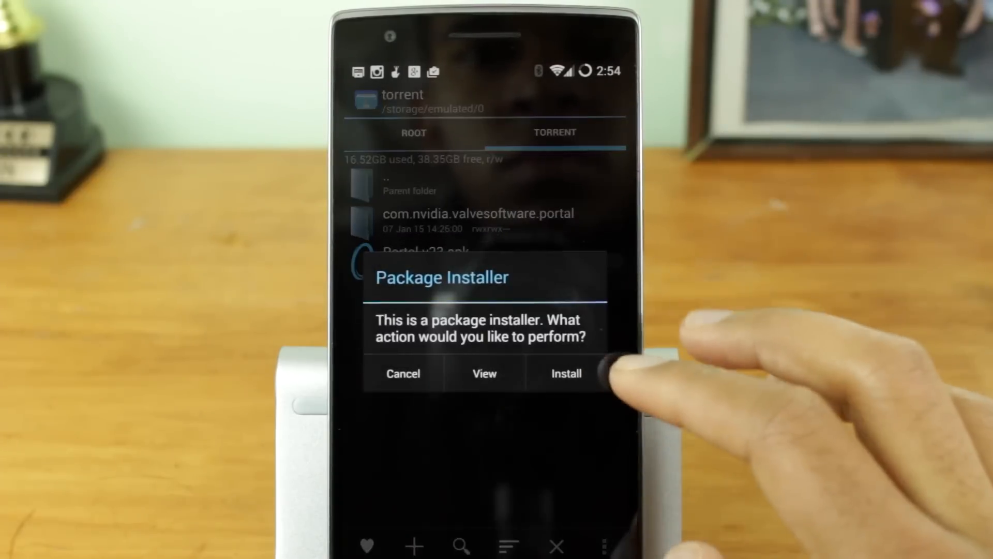
{"action": "left_click", "coordinate": [566, 374]}
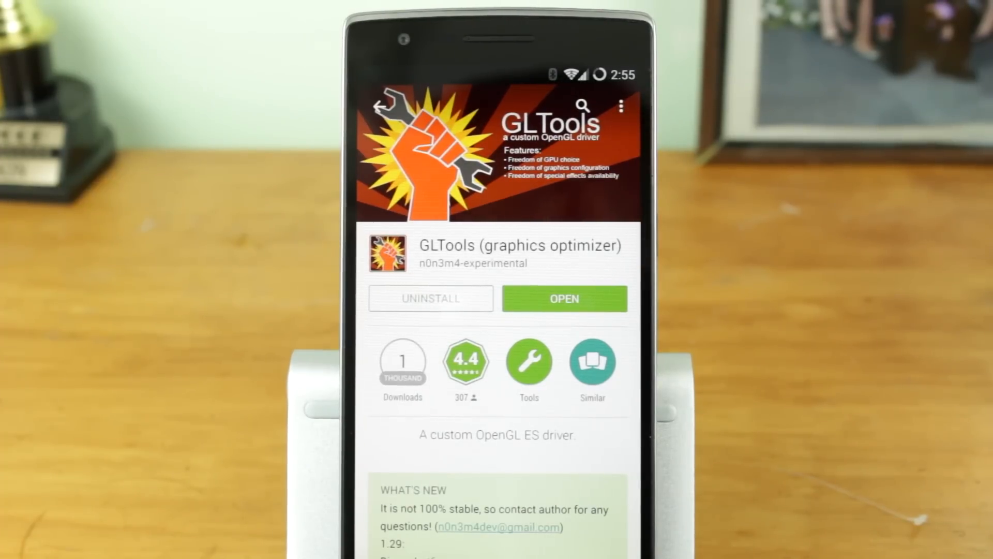
Step: Launch GLTools from its Play Store page
{"action": "left_click", "coordinate": [564, 298]}
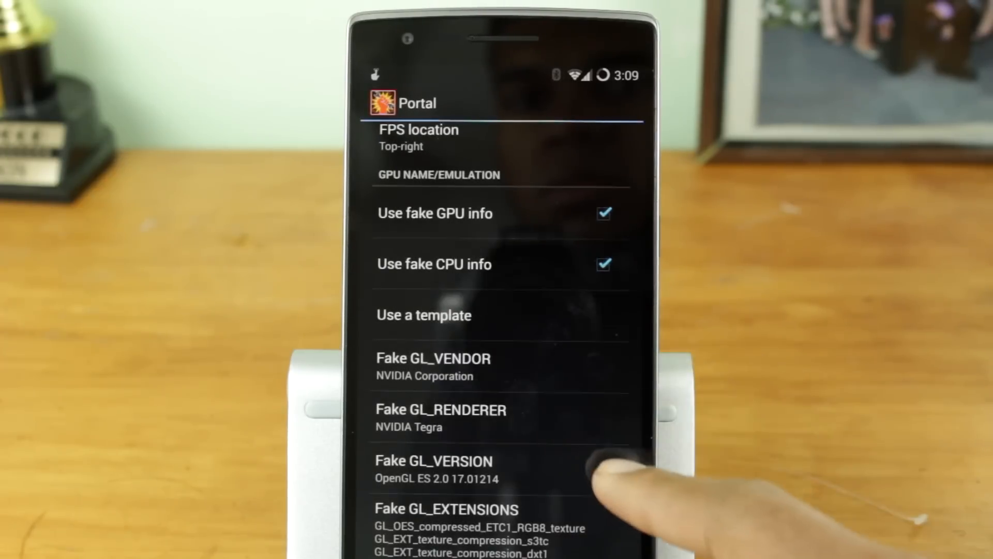
Step: Scroll through the remaining Portal settings in GLTools
{"action": "scroll", "scroll_direction": "down", "scroll_amount": 3}
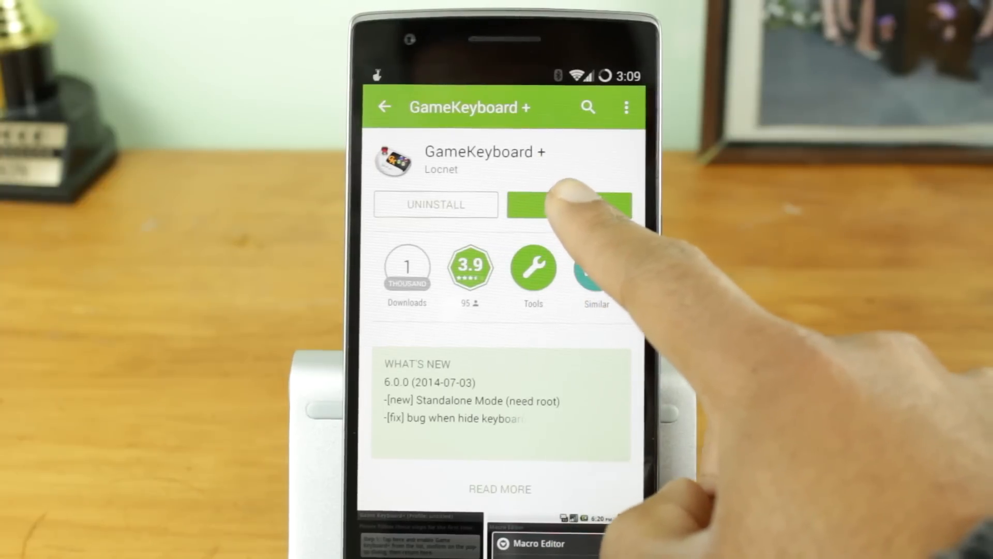
Step: Launch GameKeyboard + by Locnet from its Play Store page
{"action": "left_click", "coordinate": [573, 206]}
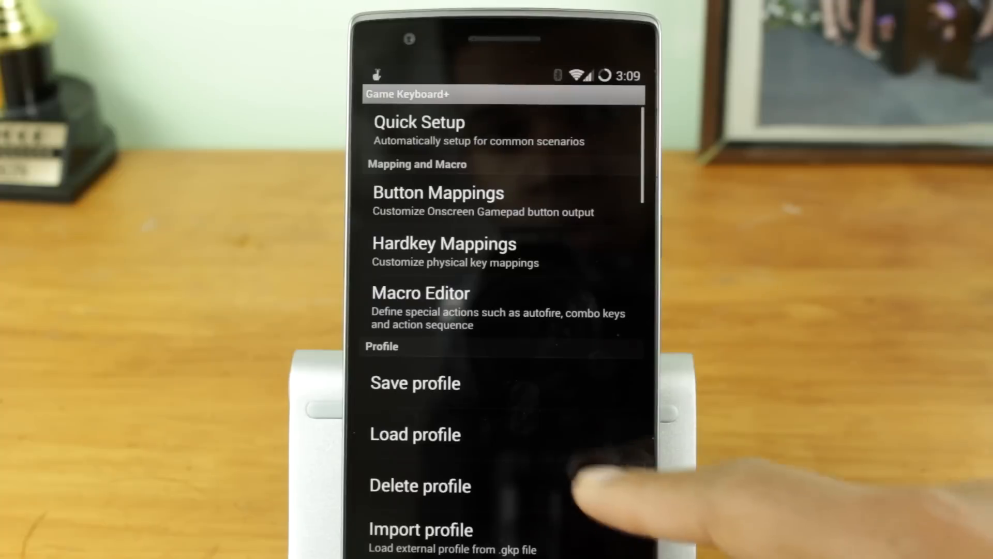
Step: Enable Use Hot Key, assign a custom hot key, and start the Game Keyboard+ service
{"action": "scroll", "scroll_direction": "down", "scroll_amount": 3}
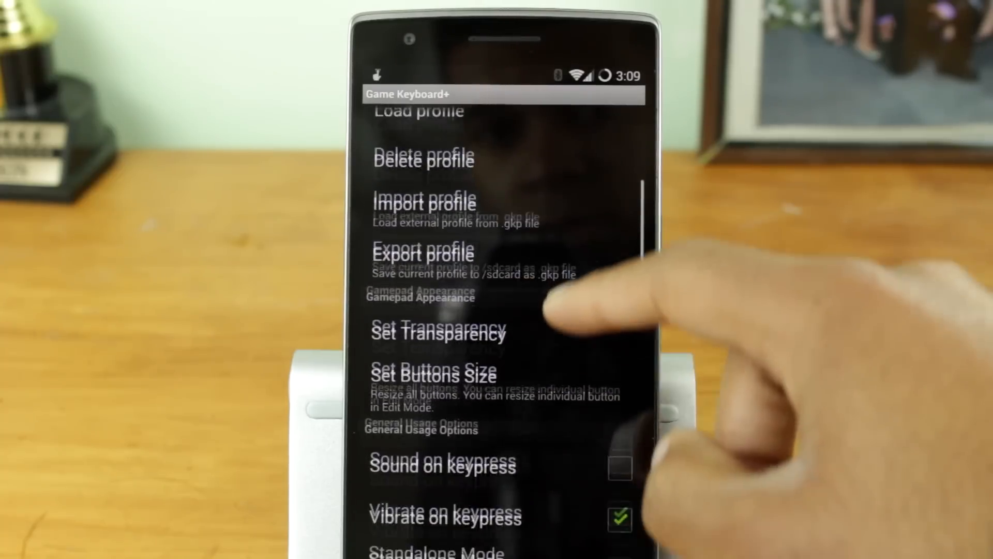
{"action": "left_click", "coordinate": [429, 373]}
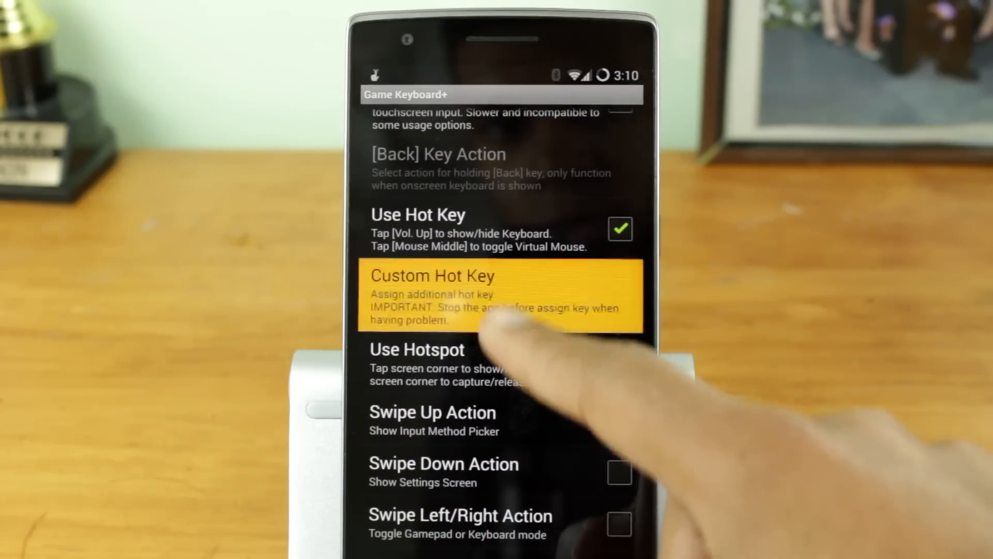
{"action": "left_click", "coordinate": [500, 296]}
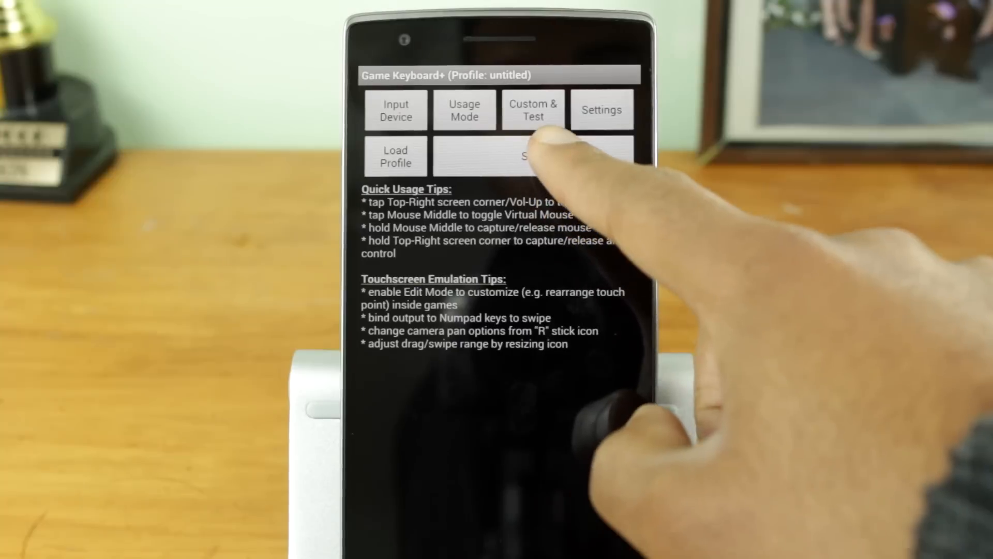
{"action": "left_click", "coordinate": [533, 156]}
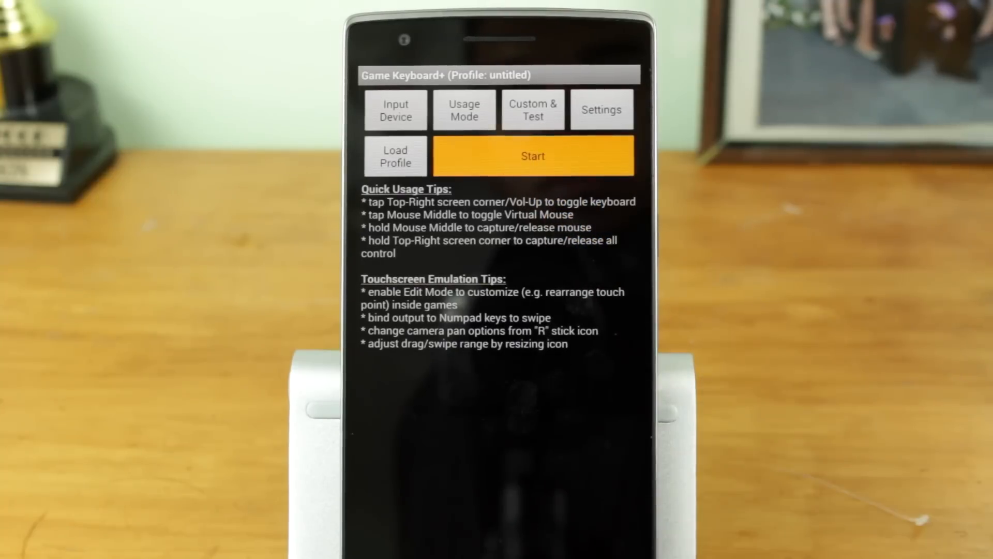